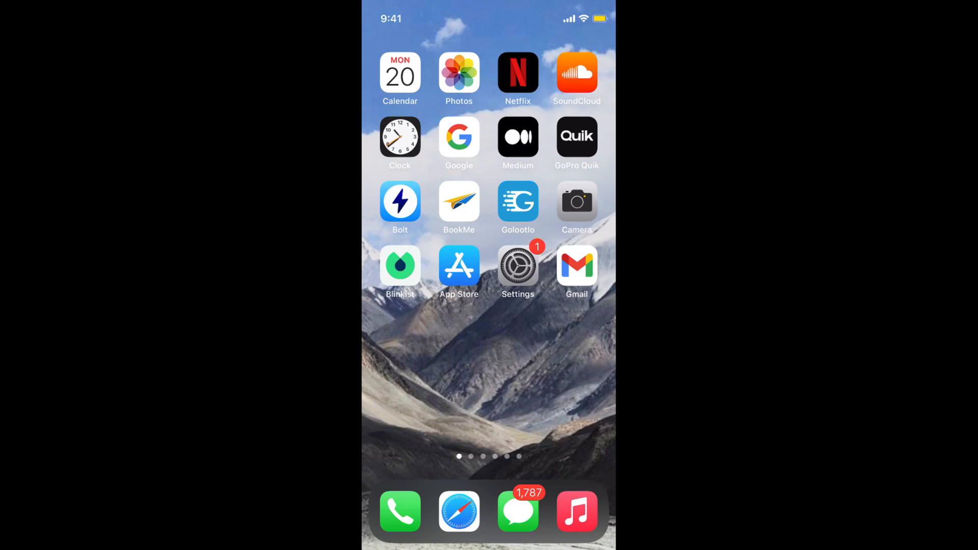
- Launch Settings from the home screen and go into General
click(517, 265)
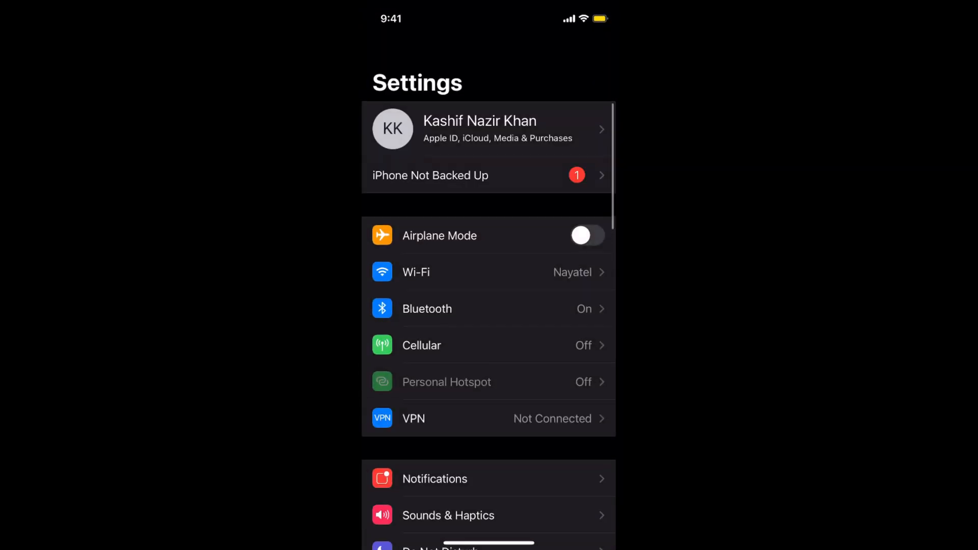
scroll(down, 3)
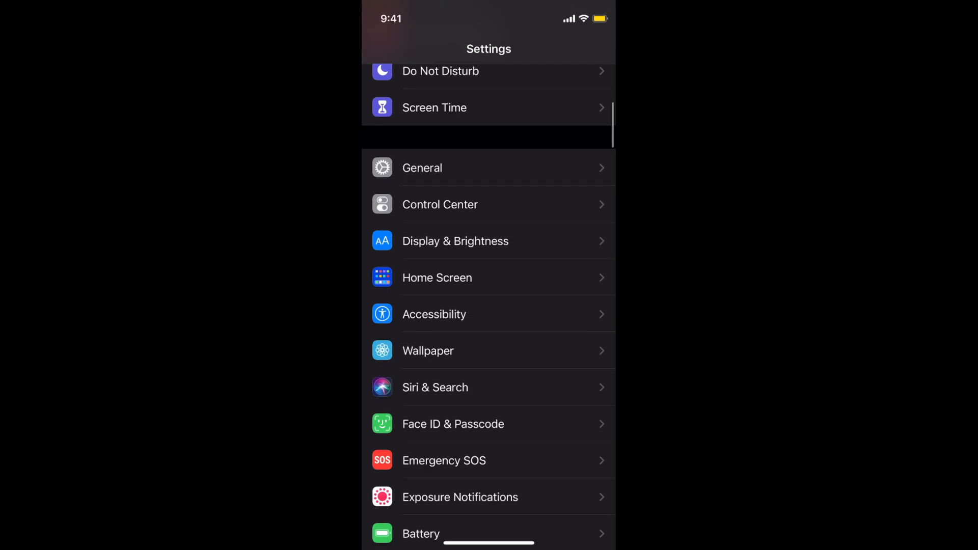
click(422, 168)
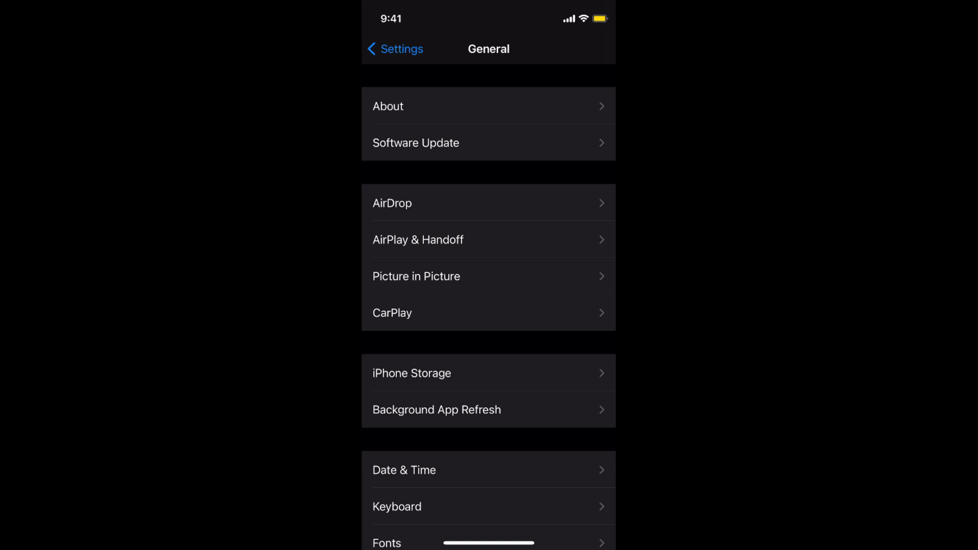
- Return to the main list, reopen General, and review iPhone Storage
click(394, 49)
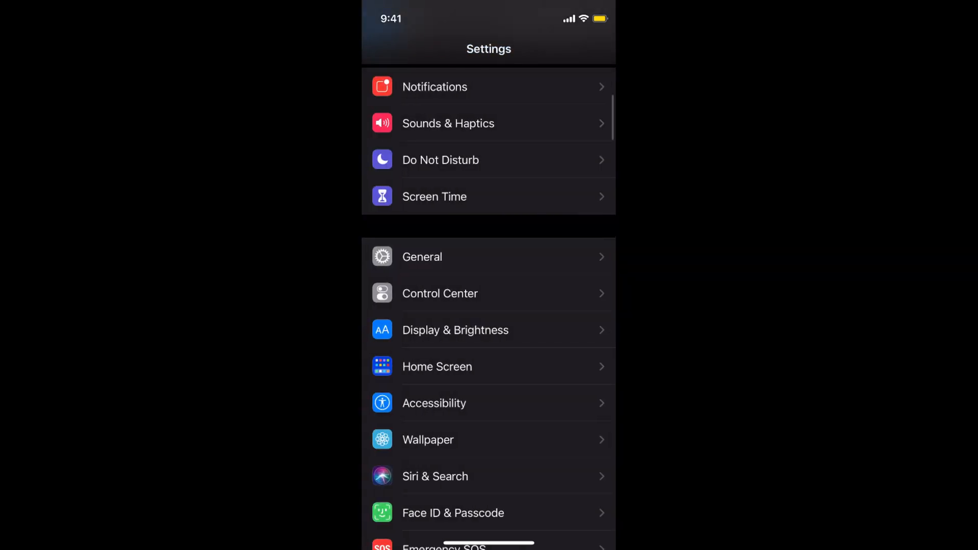
scroll(down, 3)
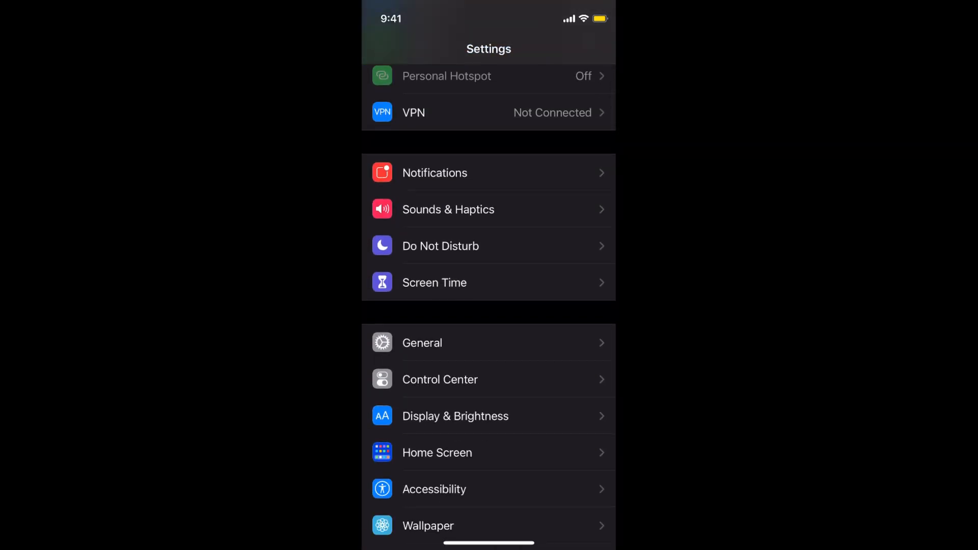
click(422, 342)
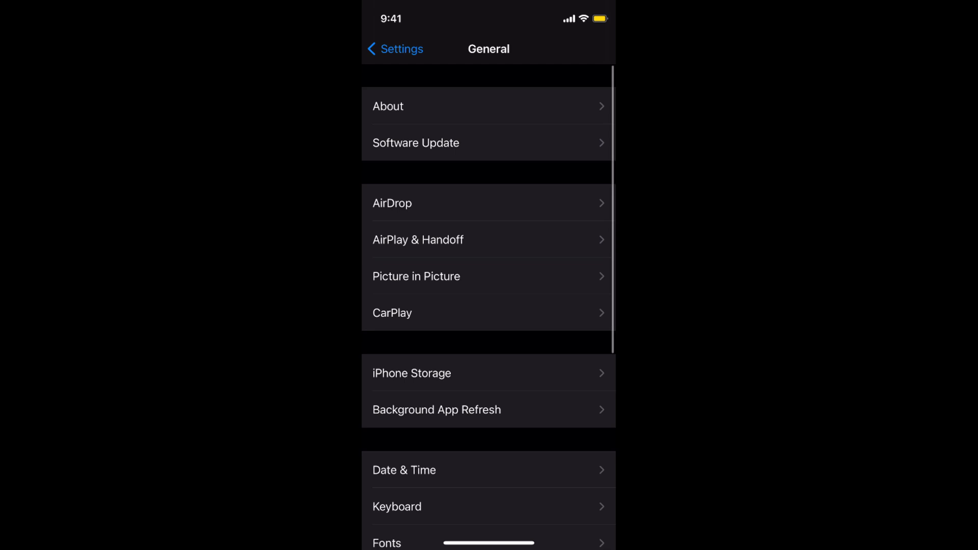
click(412, 373)
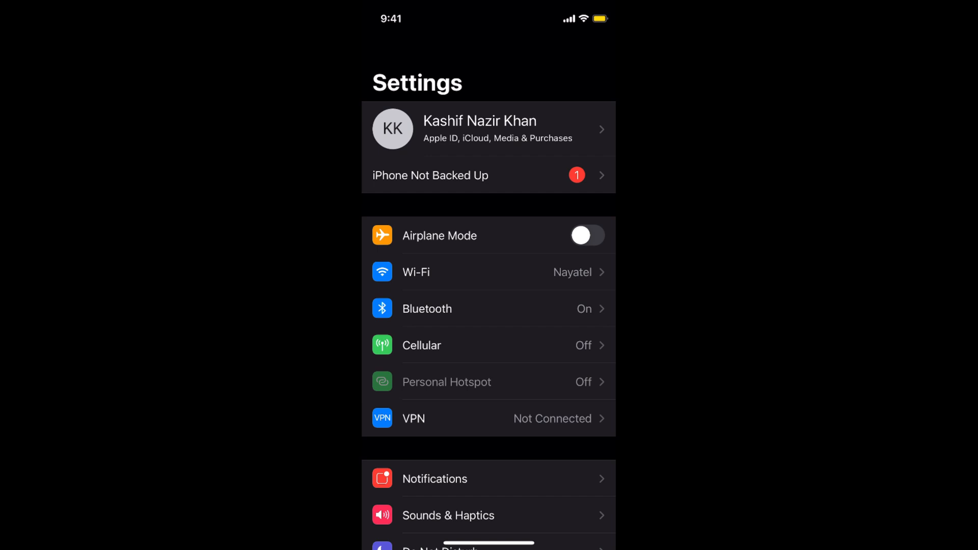
- Switch the Low Power Mode toggle off on the Battery page
scroll(down, 3)
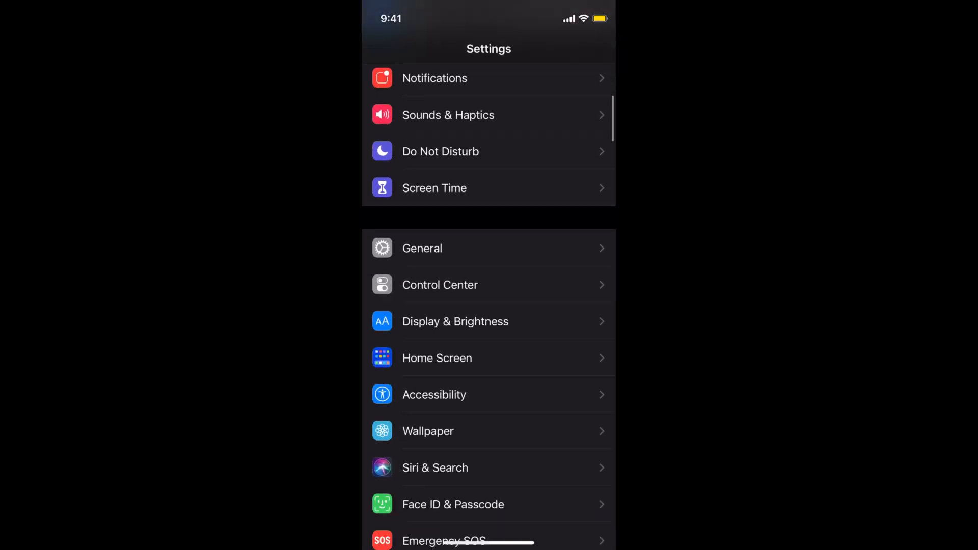
scroll(down, 3)
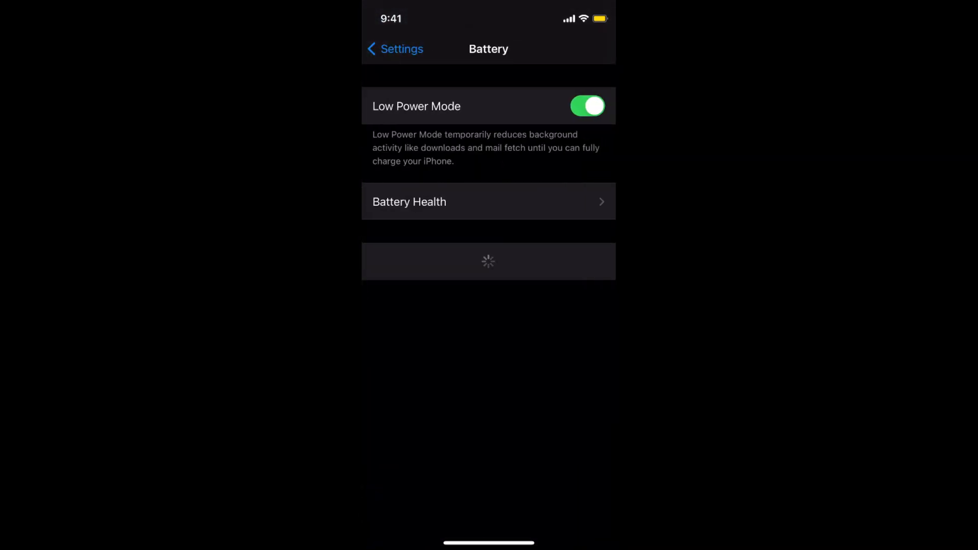
click(587, 106)
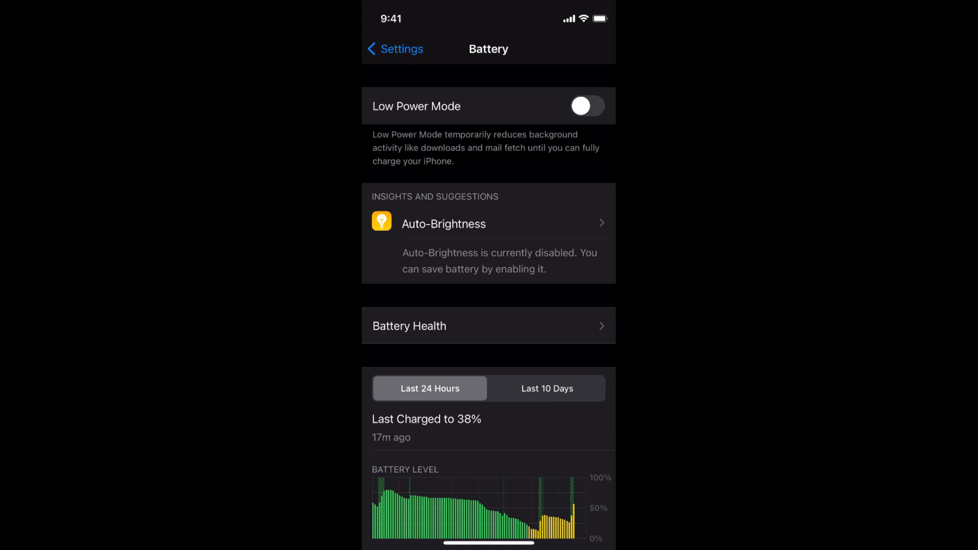
click(394, 49)
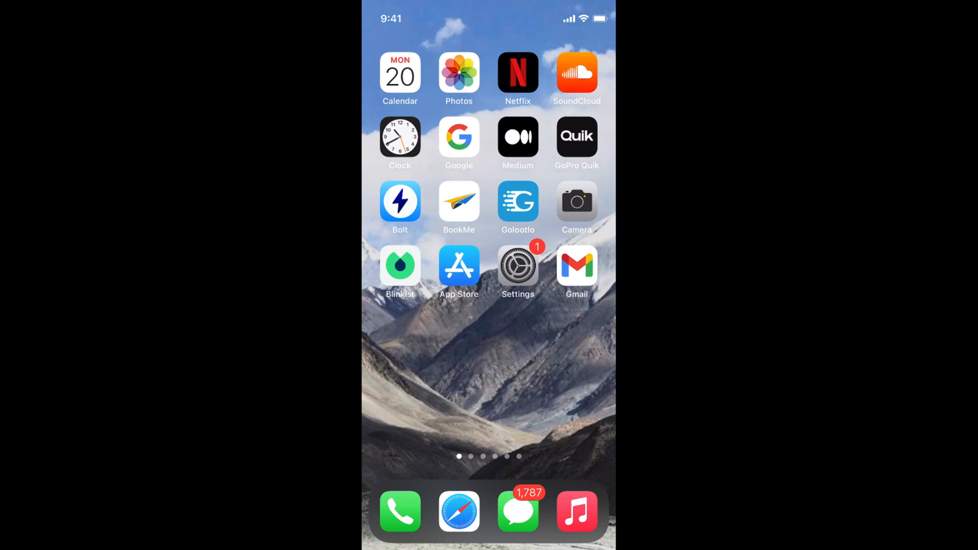
- Search Settings for 'netwo' and open the Reset Network Settings result
click(517, 267)
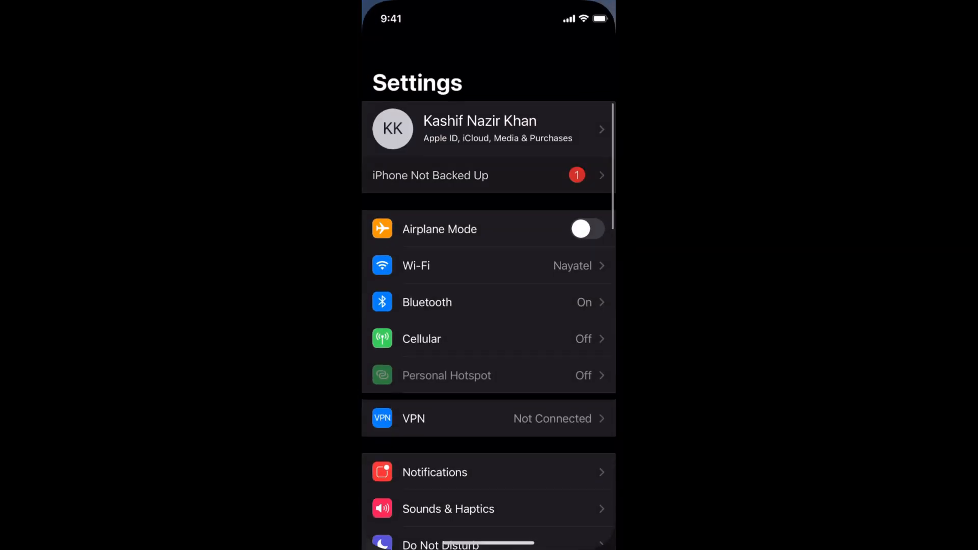
scroll(down, 3)
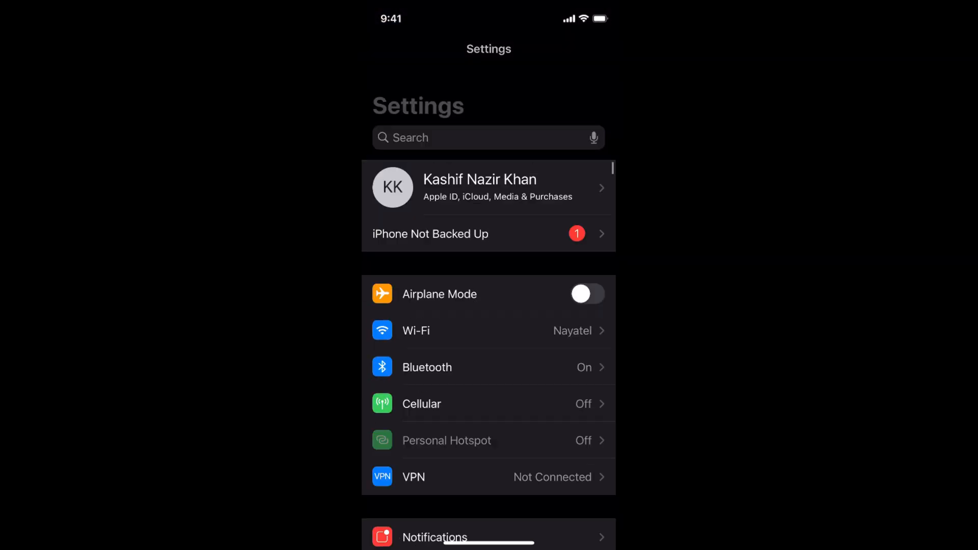
click(474, 137)
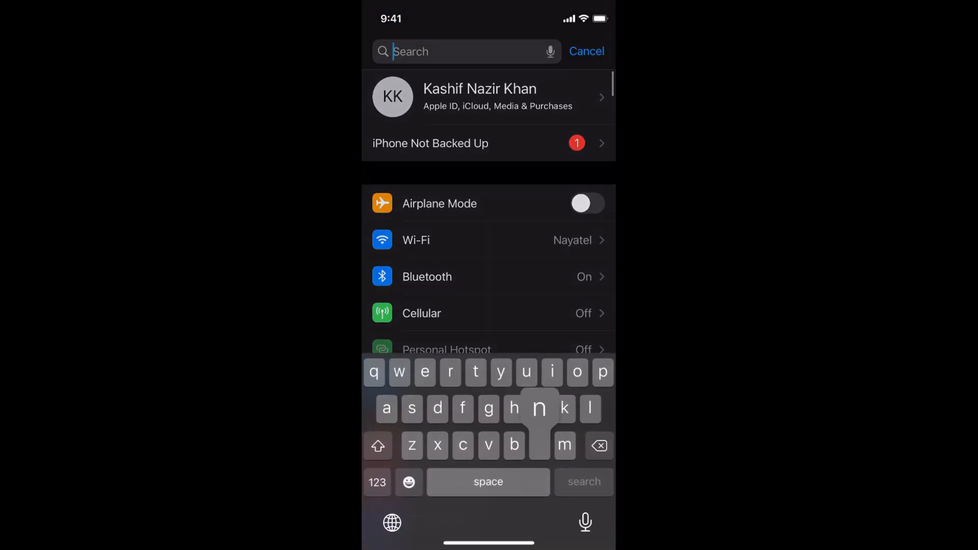
text(netwo)
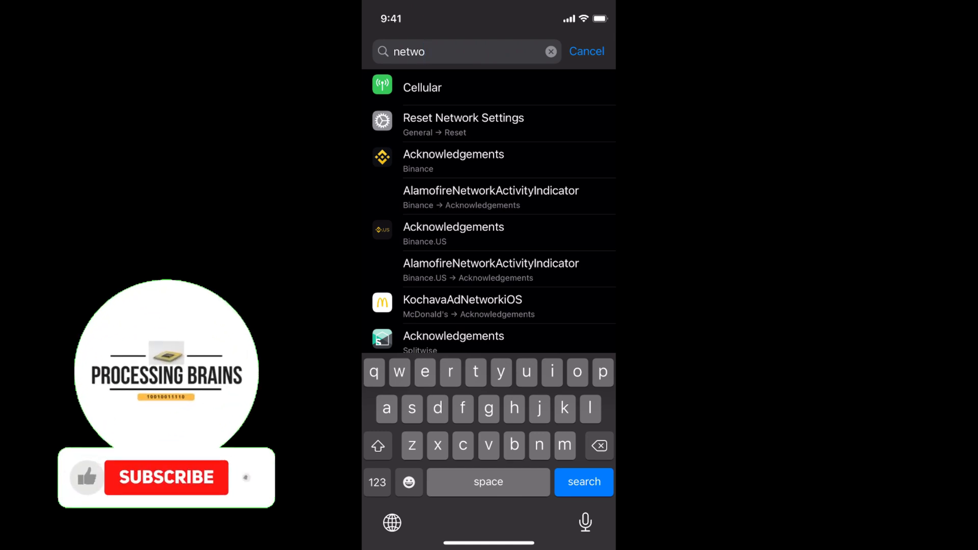
click(463, 117)
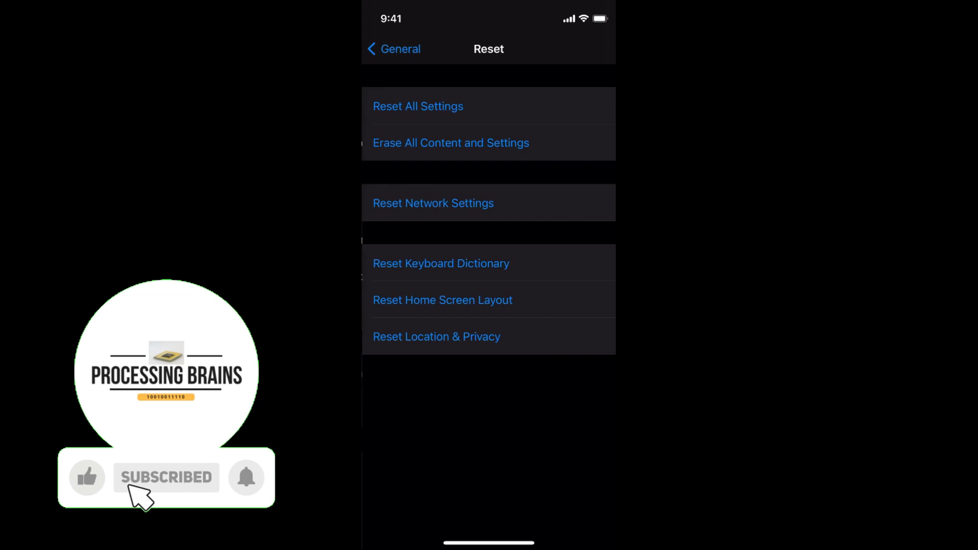